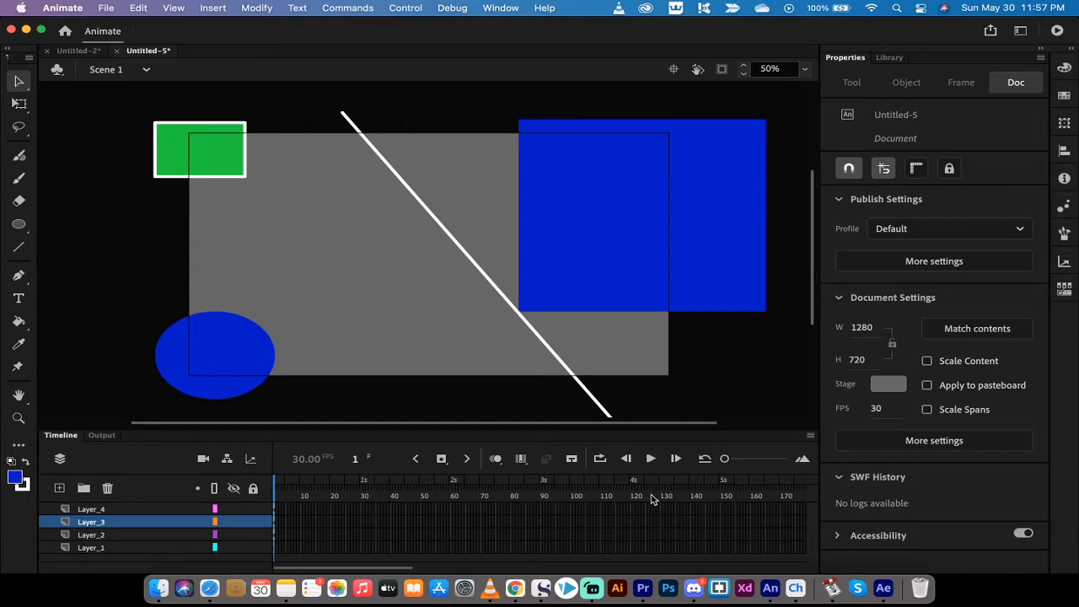
mouse_move(162, 196)
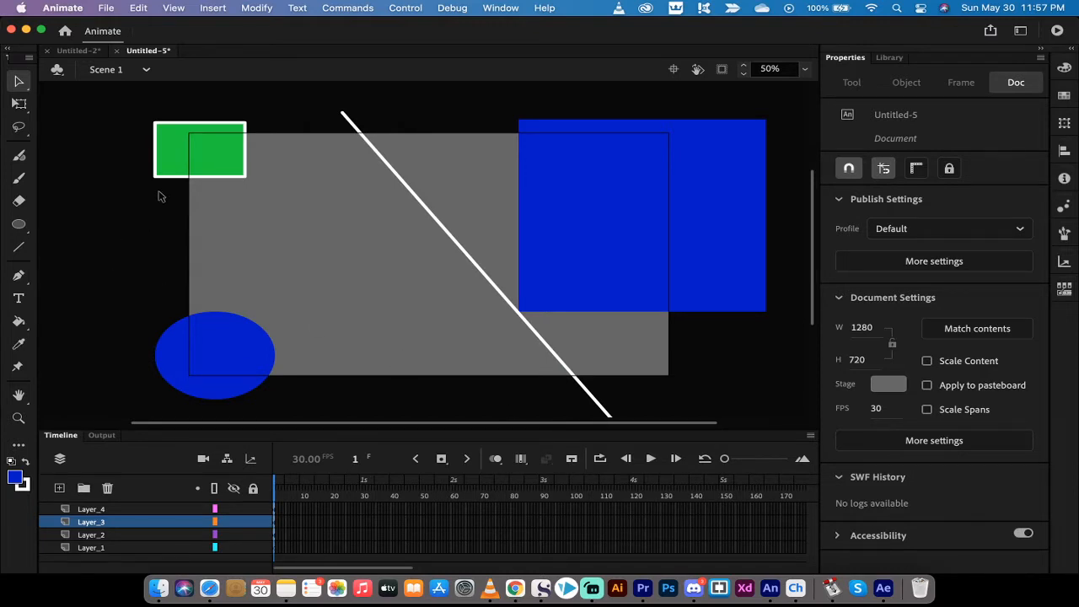
mouse_move(165, 196)
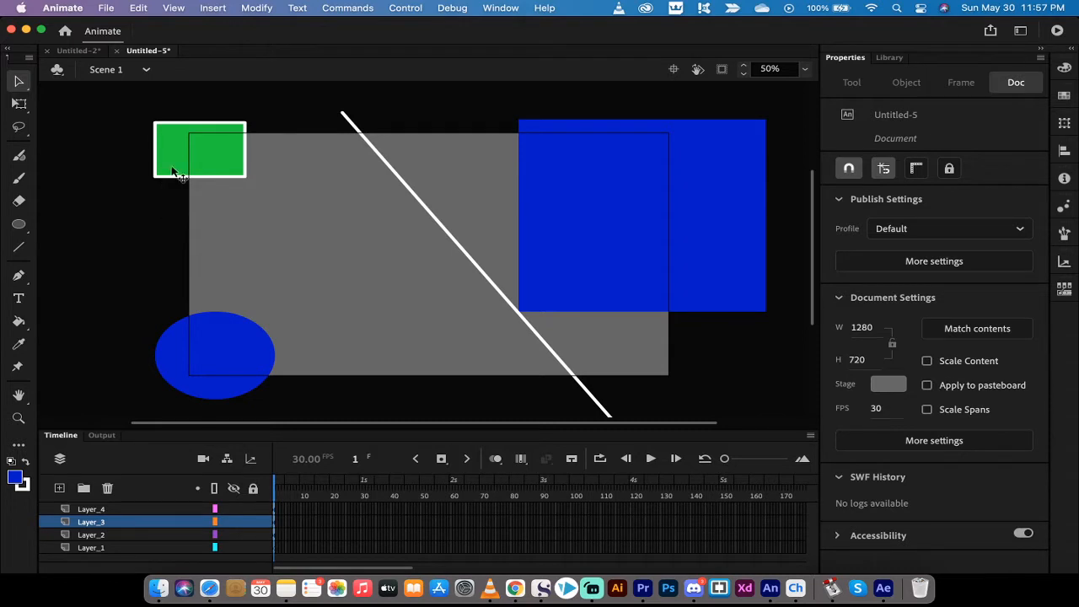
mouse_move(182, 150)
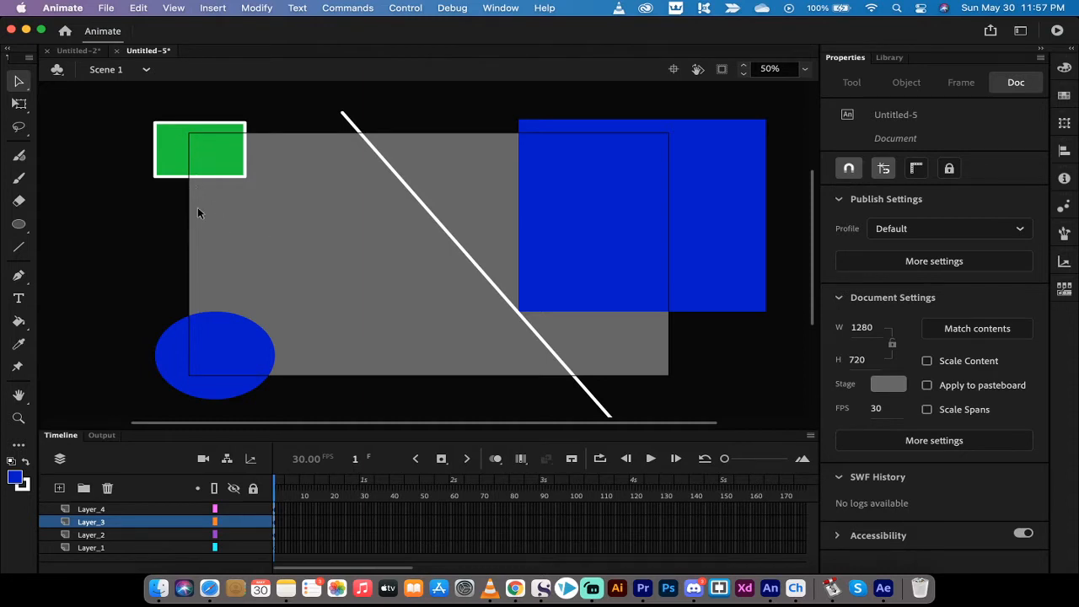
mouse_move(125, 123)
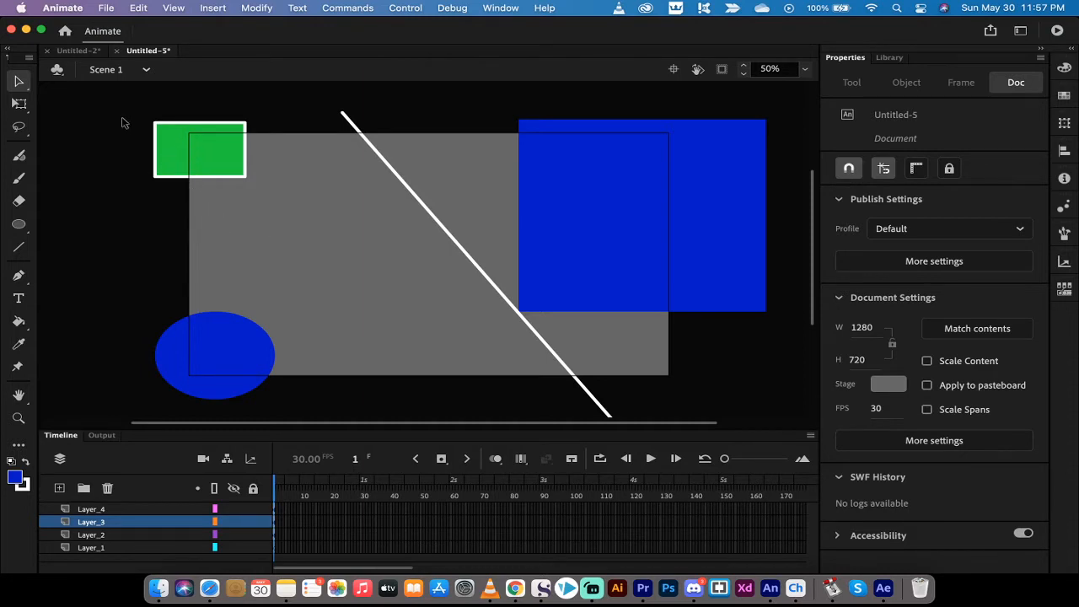
mouse_move(179, 192)
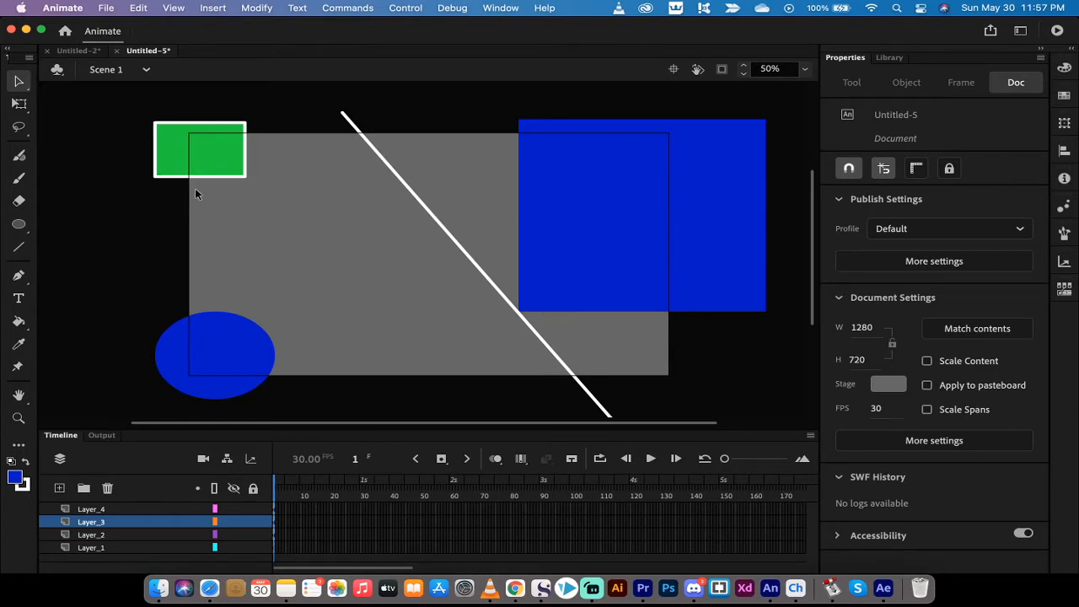
mouse_move(263, 125)
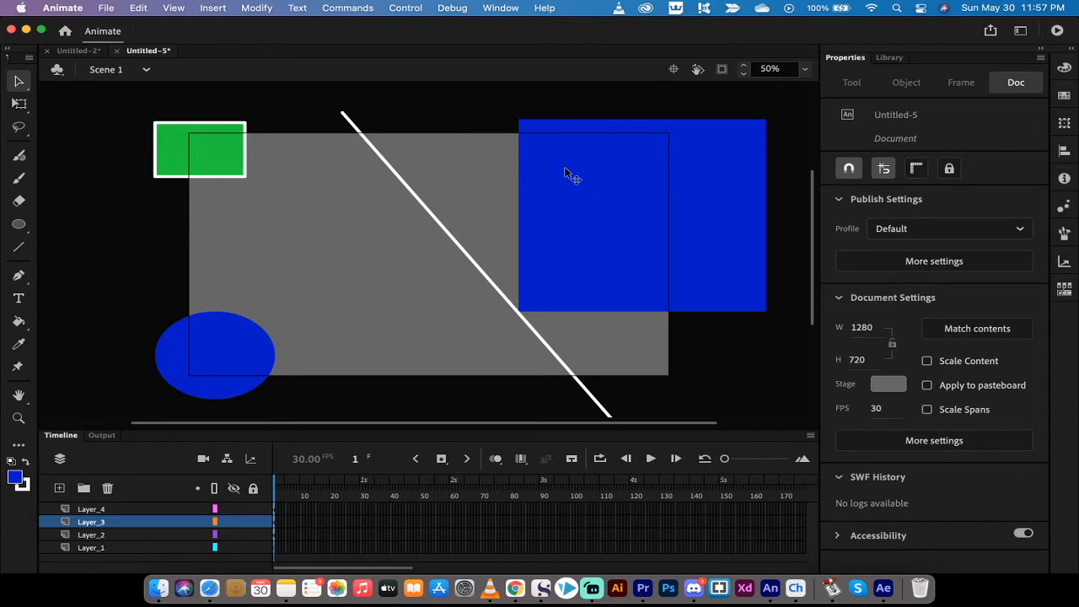
mouse_move(186, 91)
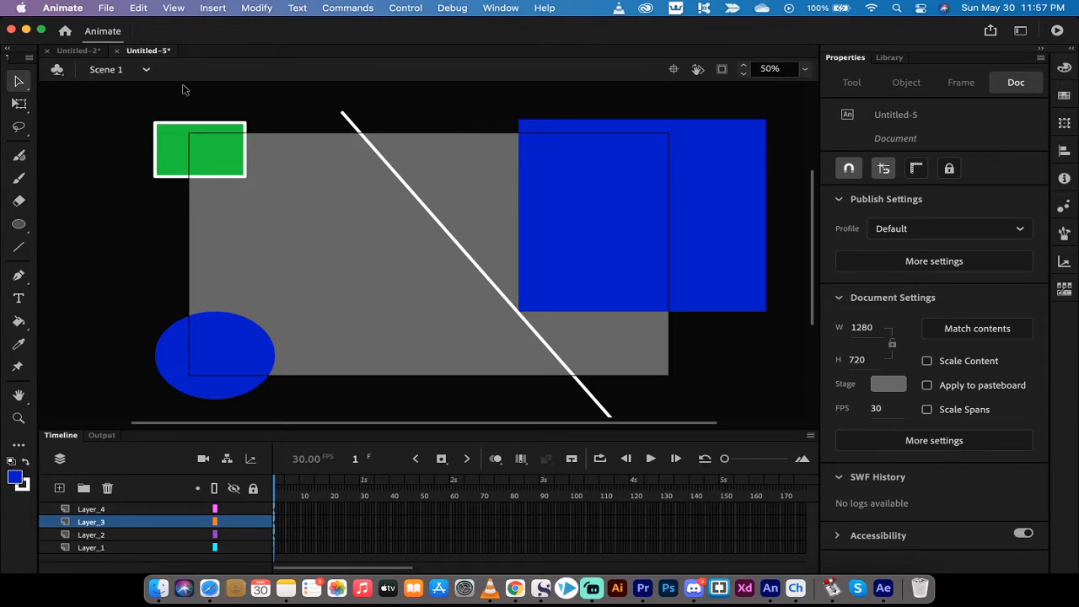
mouse_move(111, 165)
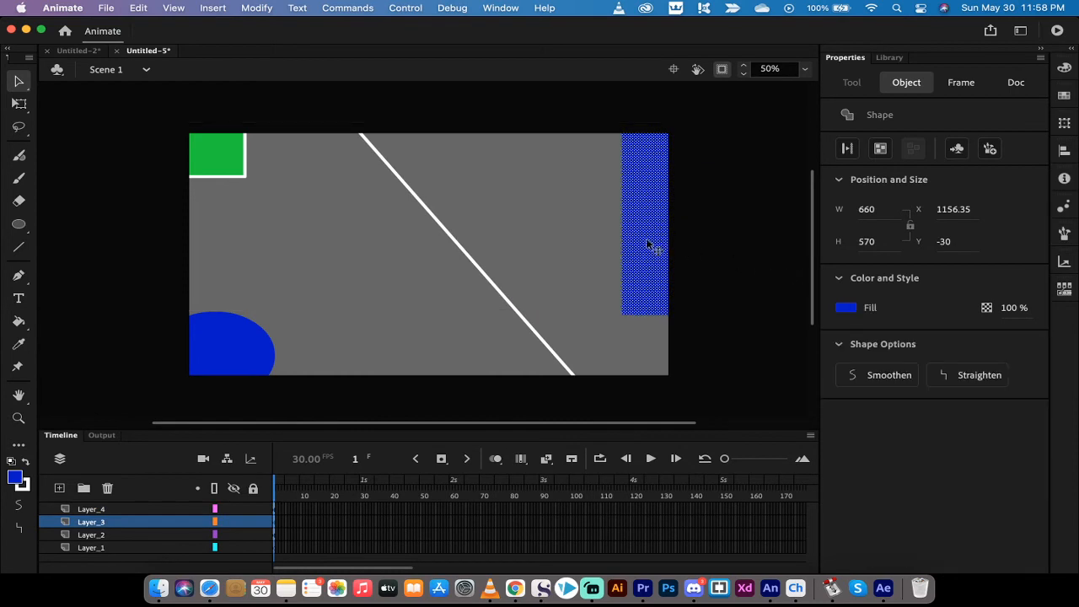
Drag the blue rectangle up and left into the stage's top-right corner.
left_click_drag(644, 245, 598, 202)
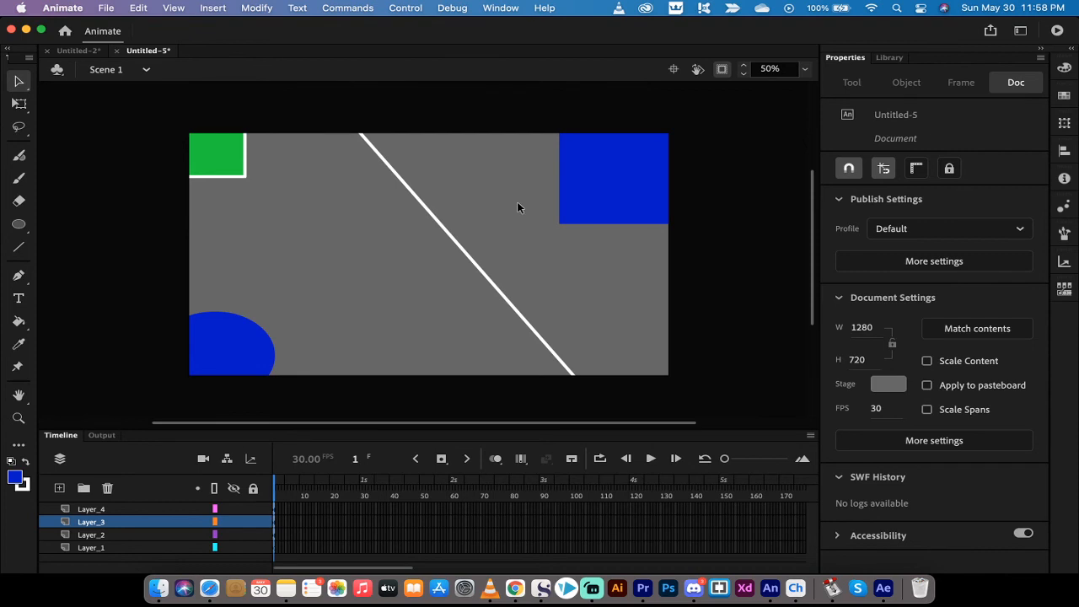
mouse_move(459, 199)
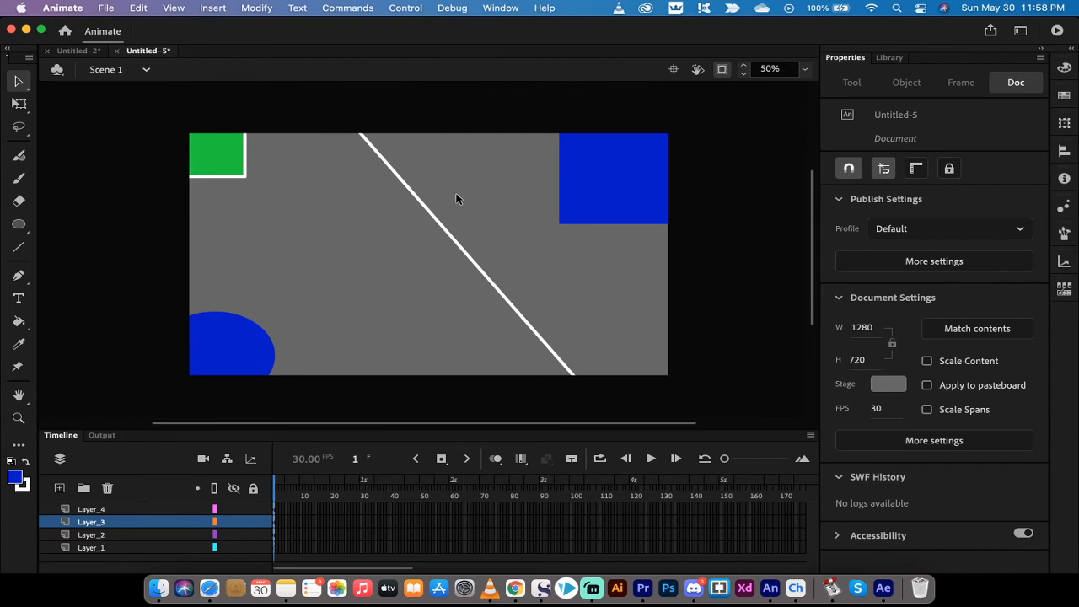
mouse_move(351, 142)
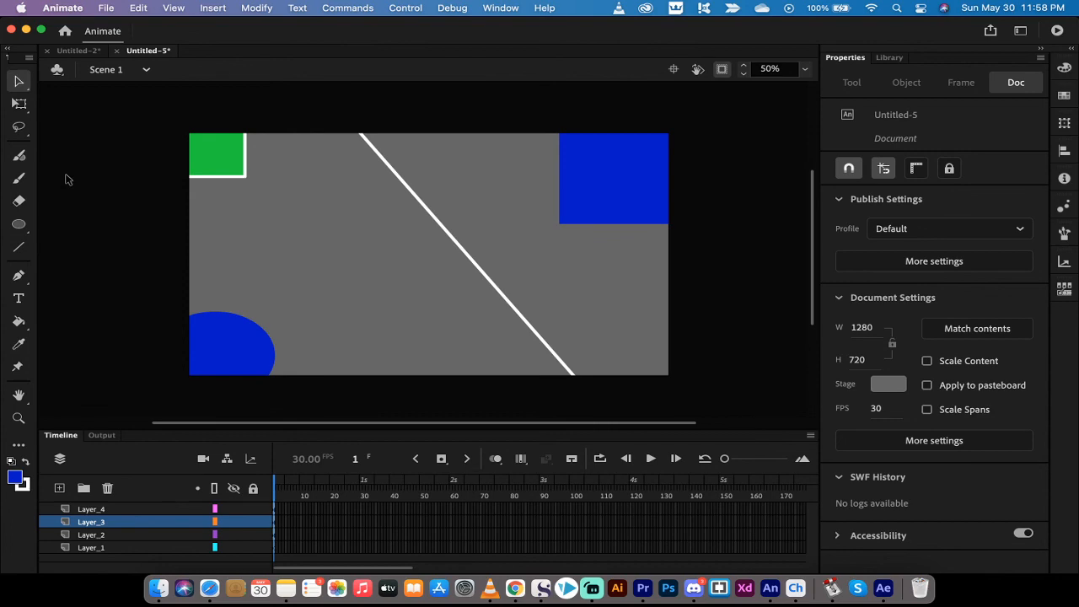
mouse_move(587, 561)
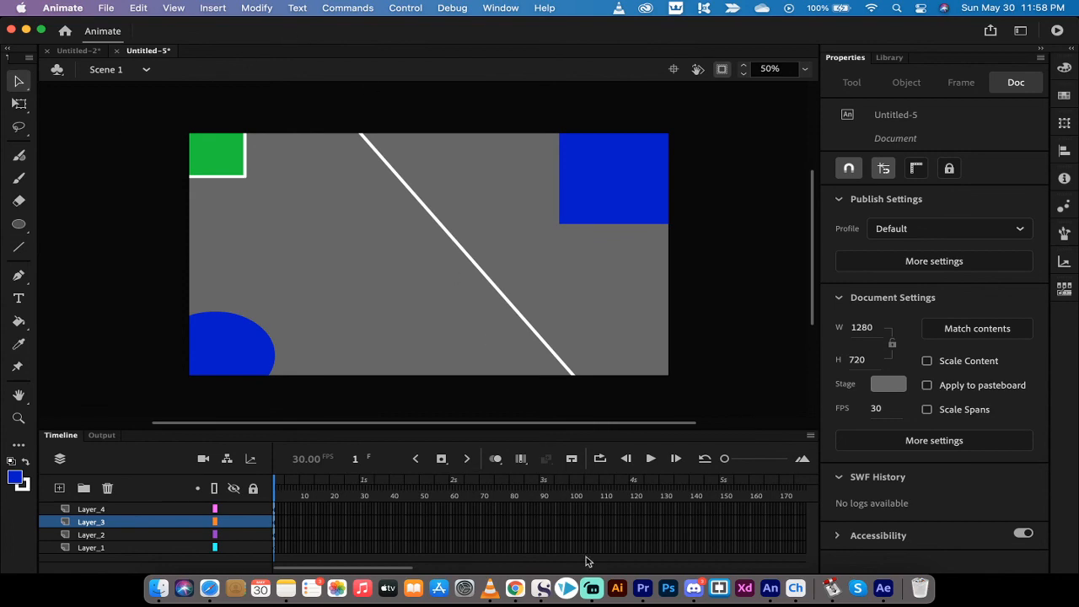